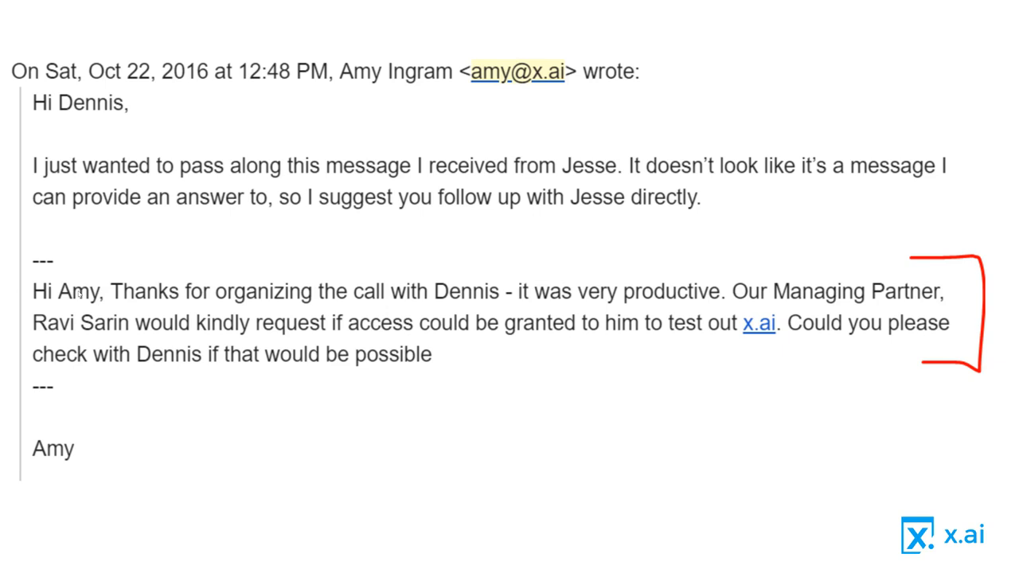
{"action": "mouse_move", "coordinate": [601, 296]}
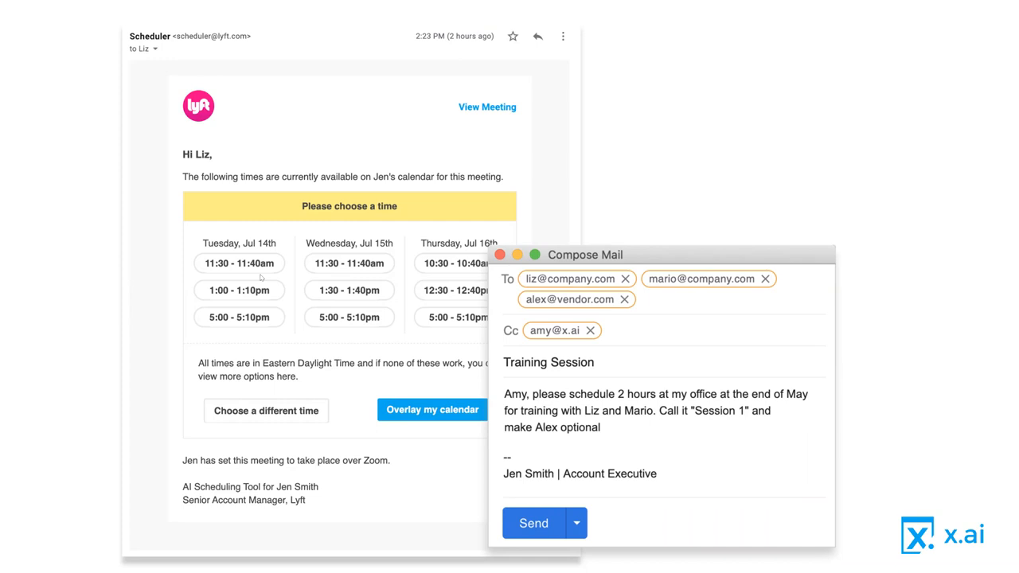
{"action": "mouse_move", "coordinate": [179, 310]}
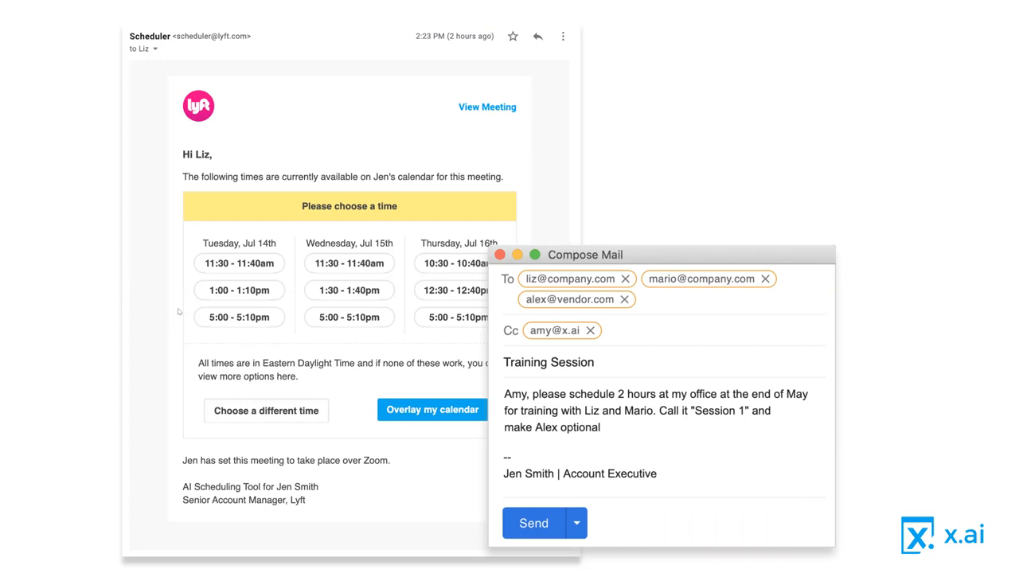
{"action": "mouse_move", "coordinate": [236, 145]}
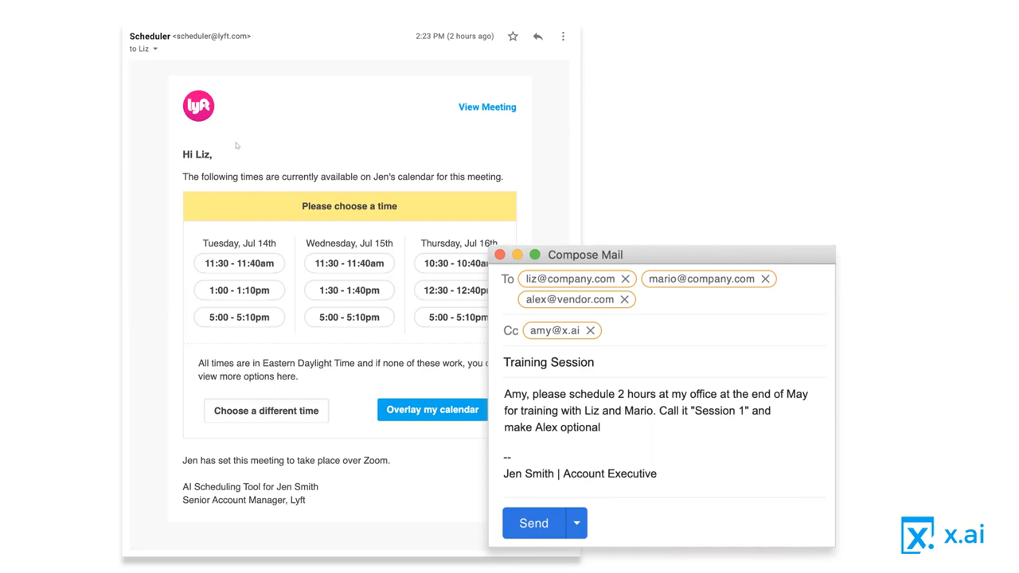
{"action": "mouse_move", "coordinate": [350, 215]}
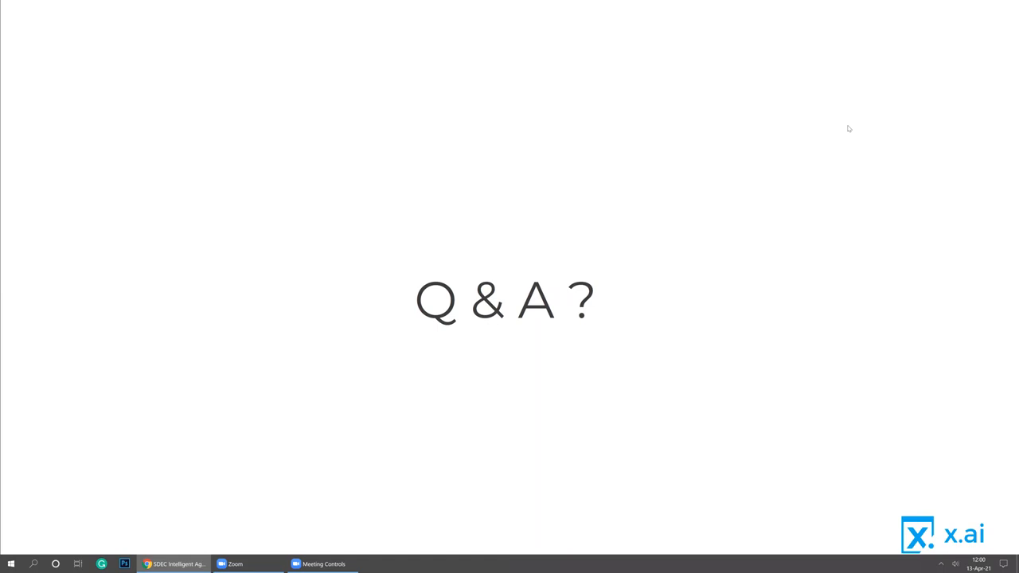
{"action": "mouse_move", "coordinate": [987, 202]}
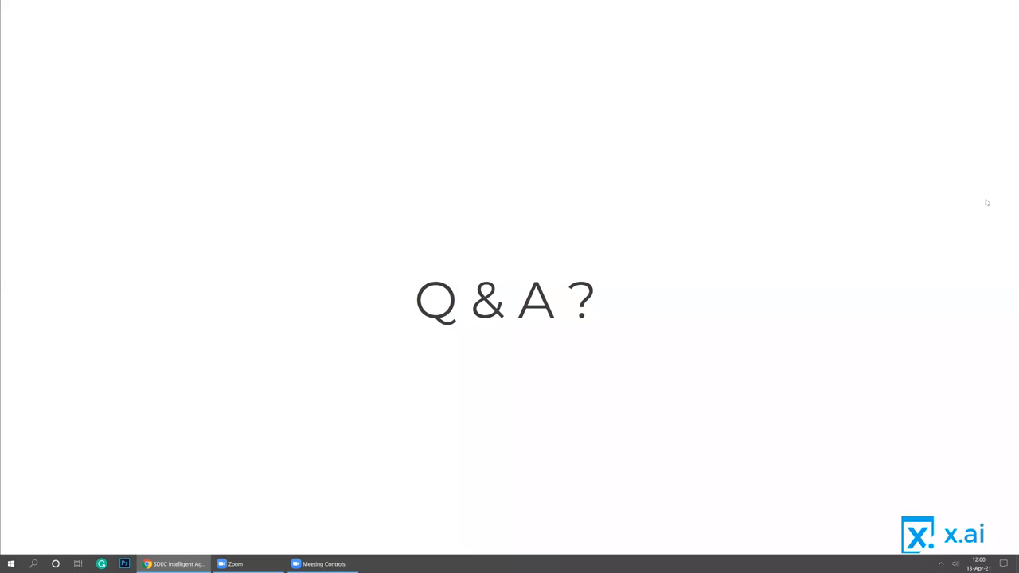